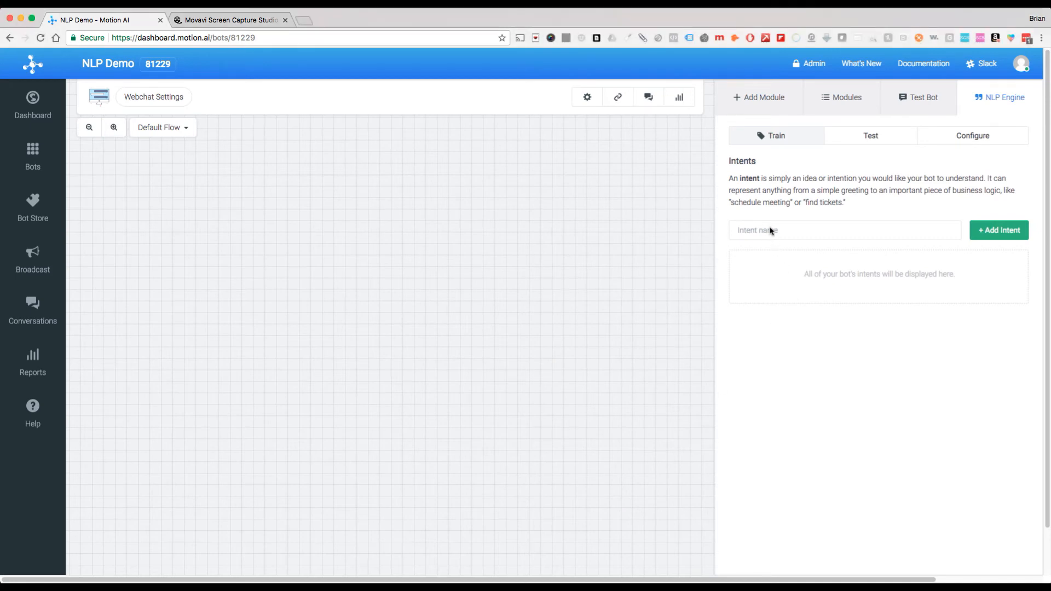
Create an intent named 'profile settings' in the NLP Demo bot's intent list.
{"action": "left_click", "coordinate": [844, 230]}
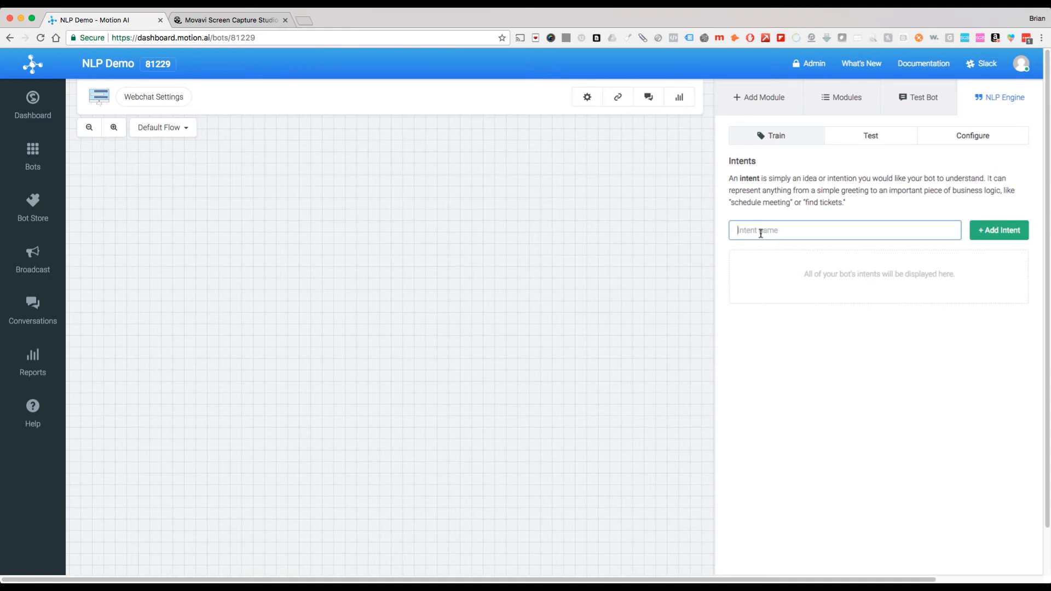
{"action": "type", "text": "profile settings"}
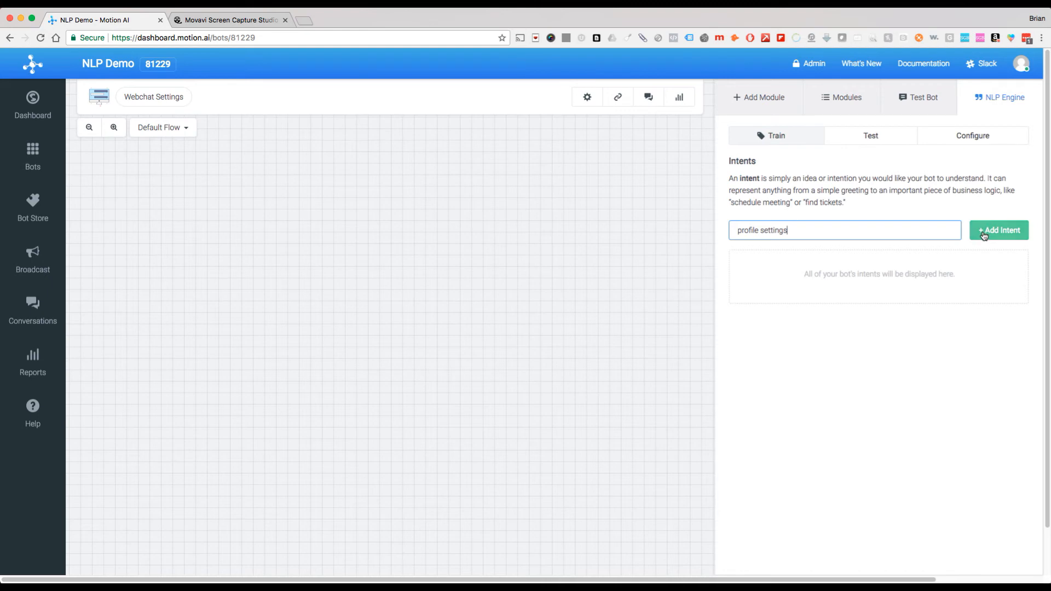
{"action": "left_click", "coordinate": [999, 230]}
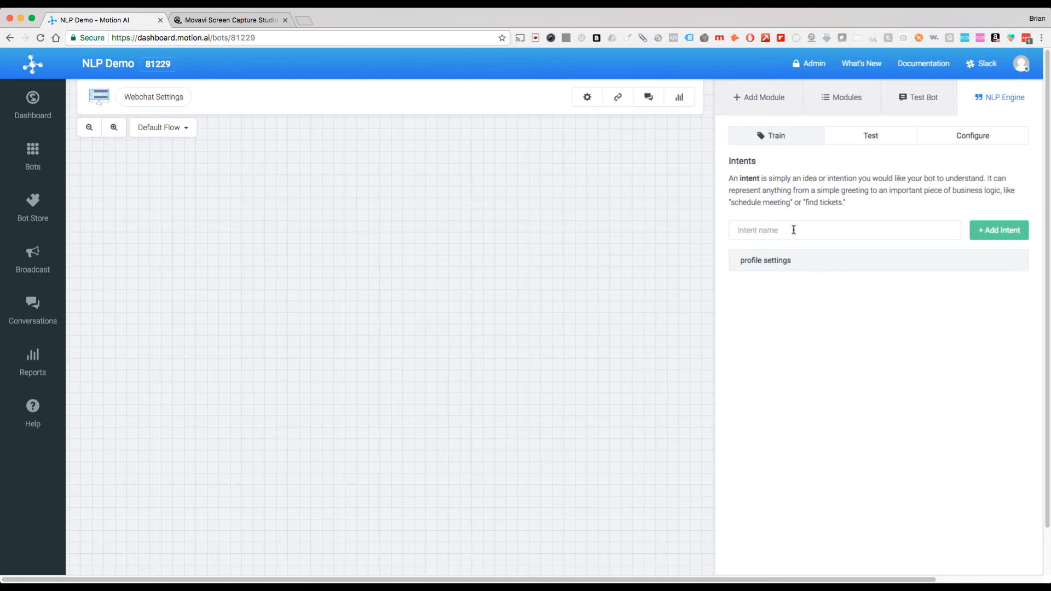
Enter 'general customer service' as the second intent name alongside profile settings.
{"action": "left_click", "coordinate": [844, 230]}
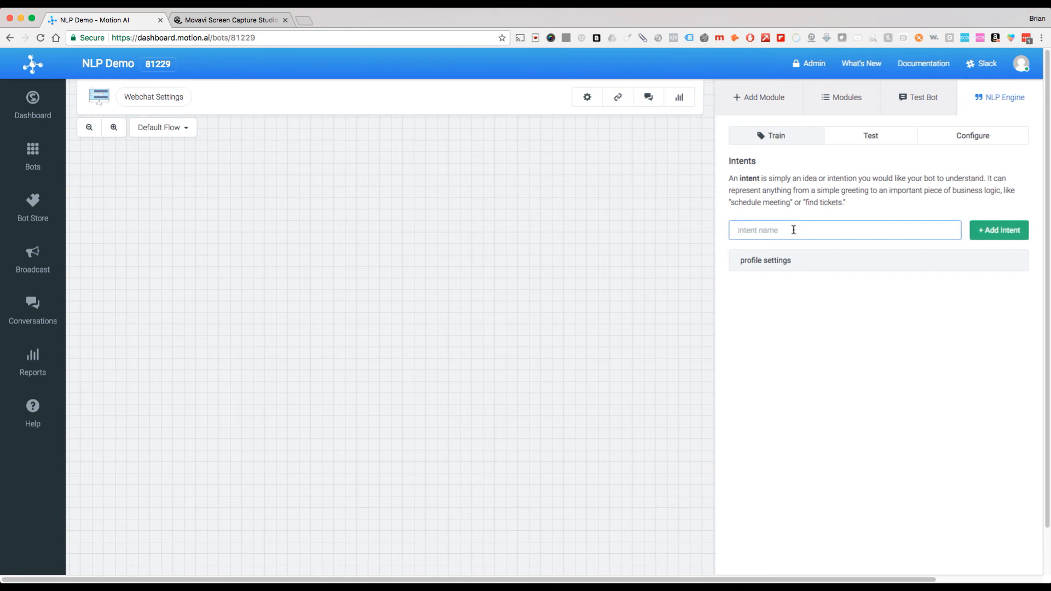
{"action": "type", "text": "g"}
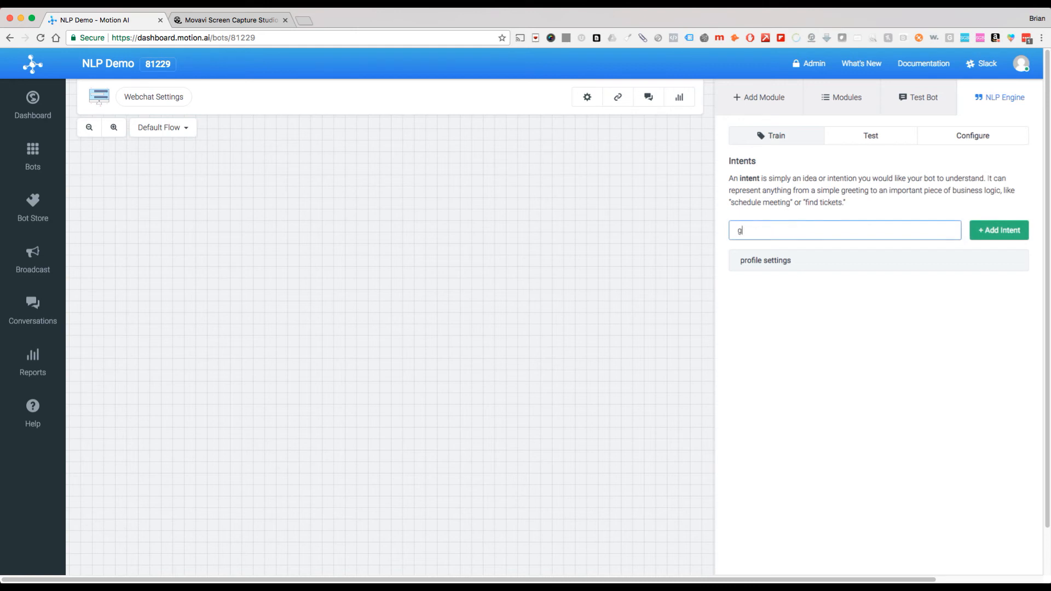
{"action": "type", "text": "eneral customer"}
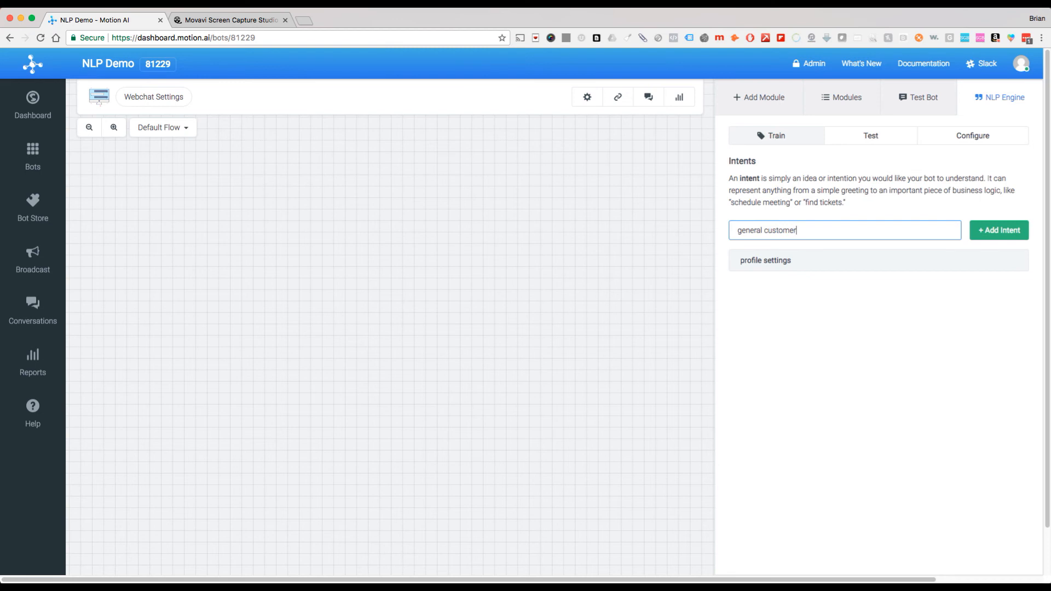
{"action": "type", "text": "service"}
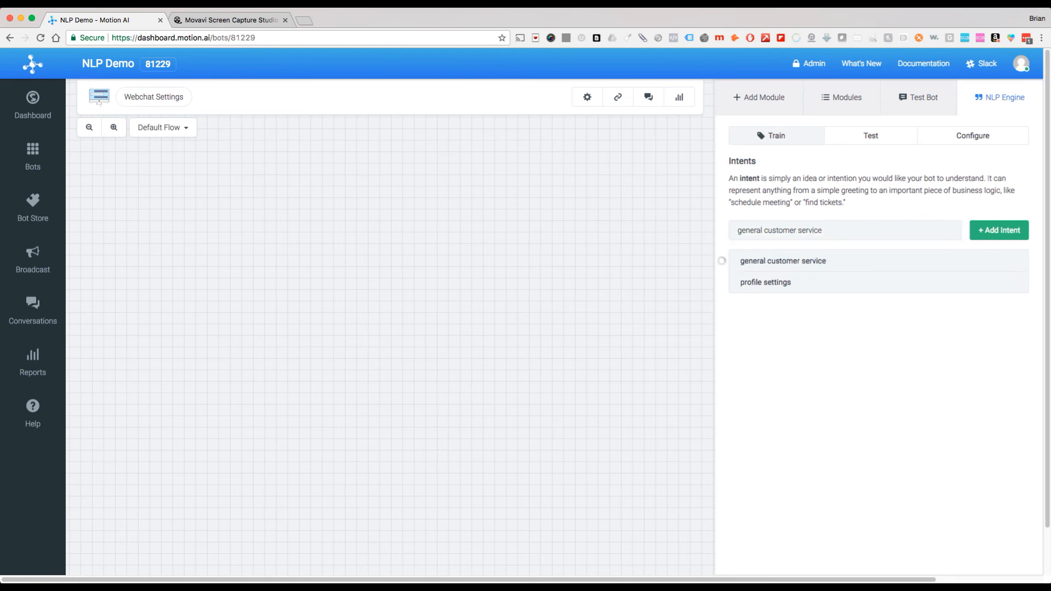